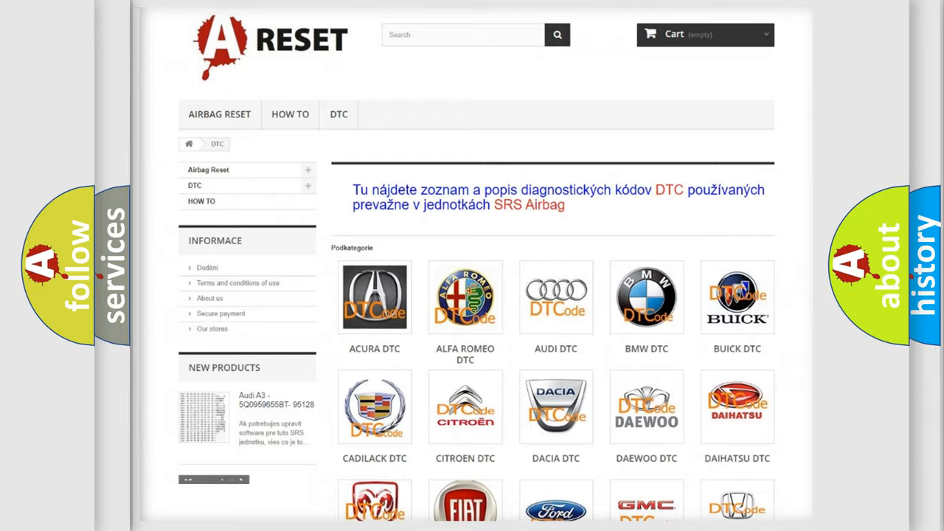
# Scroll through the Jeep DTC list to the B012B:2F code definition.
pyautogui.scroll(-3)
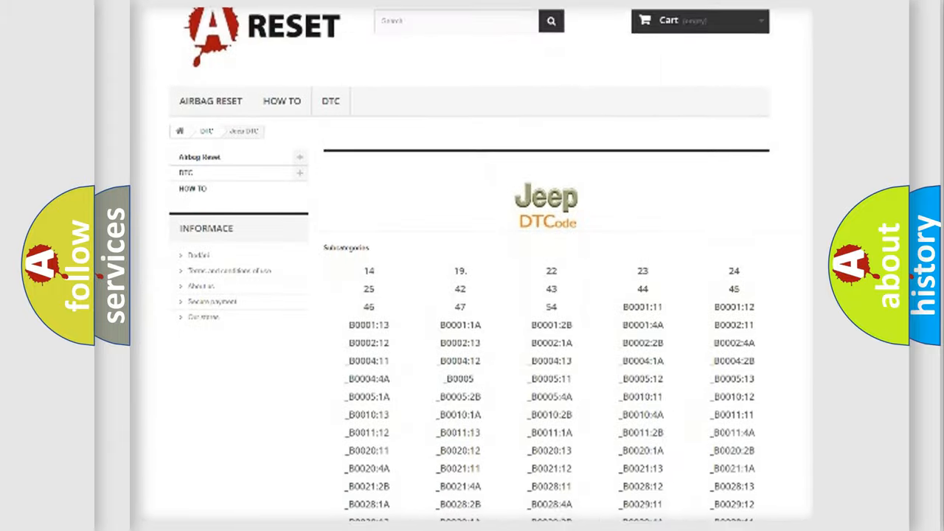
pyautogui.scroll(-3)
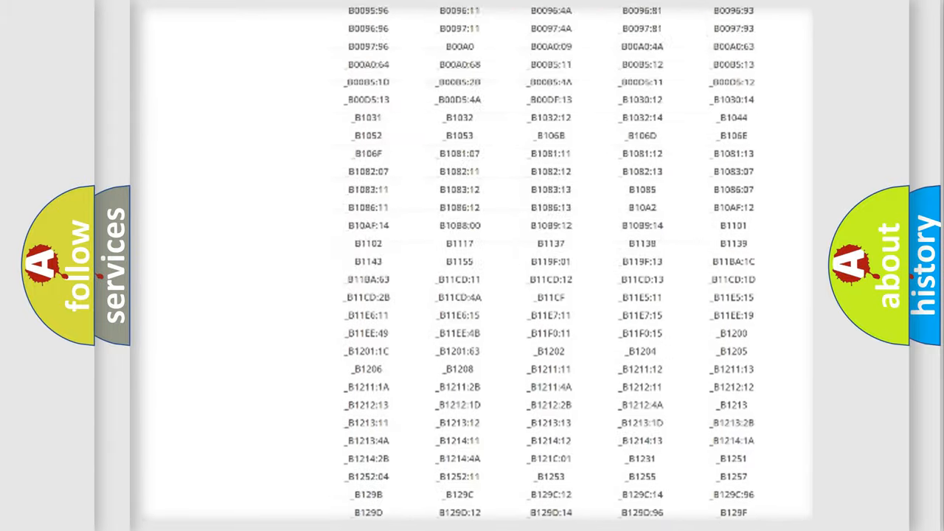
pyautogui.scroll(3)
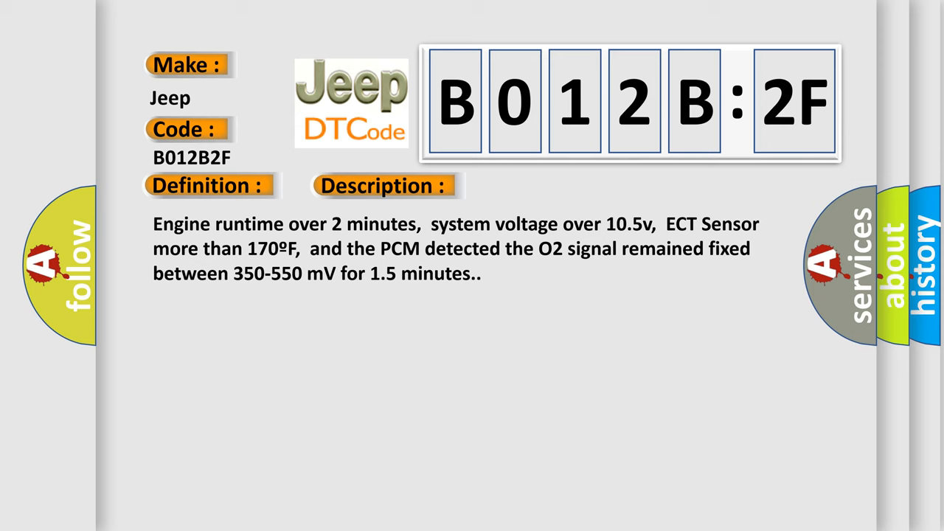
# Reveal the B012B:2F causes: exhaust leak, bad O2 element, failed PCM, erratic signal.
pyautogui.click(541, 184)
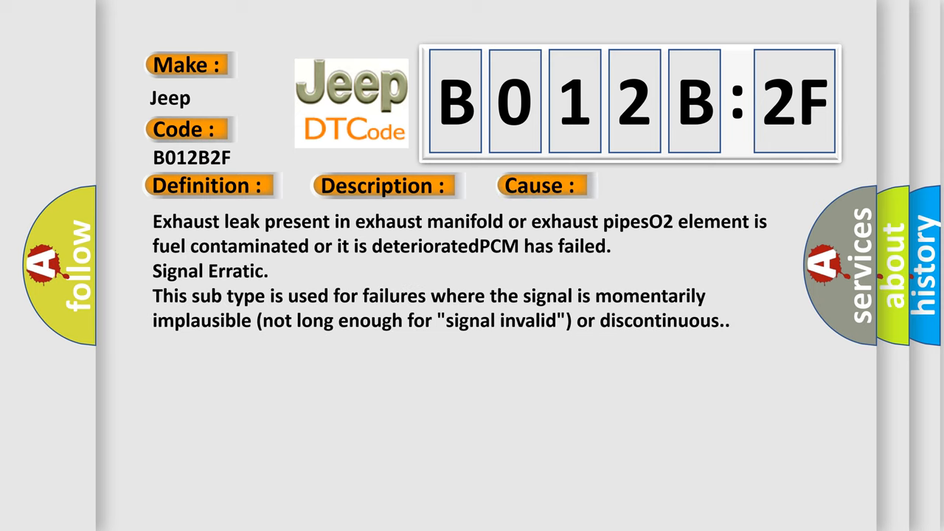